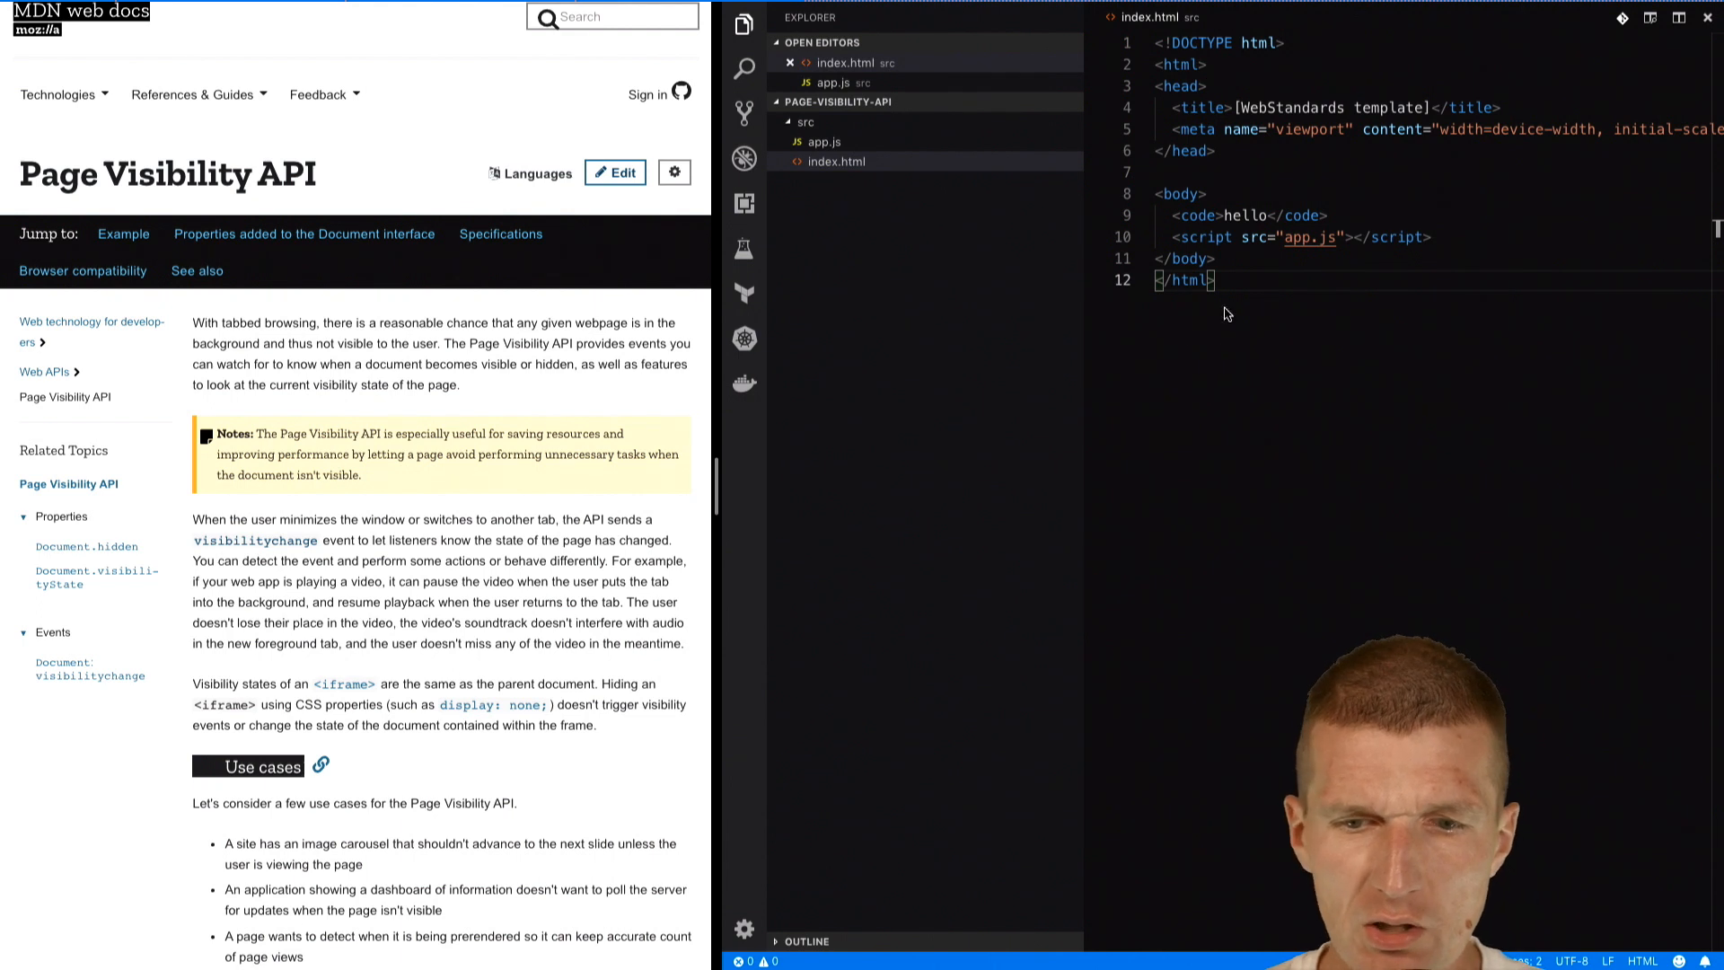
Step: Bring the empty app.js from the src folder into the editor
{"action": "left_click", "coordinate": [824, 140]}
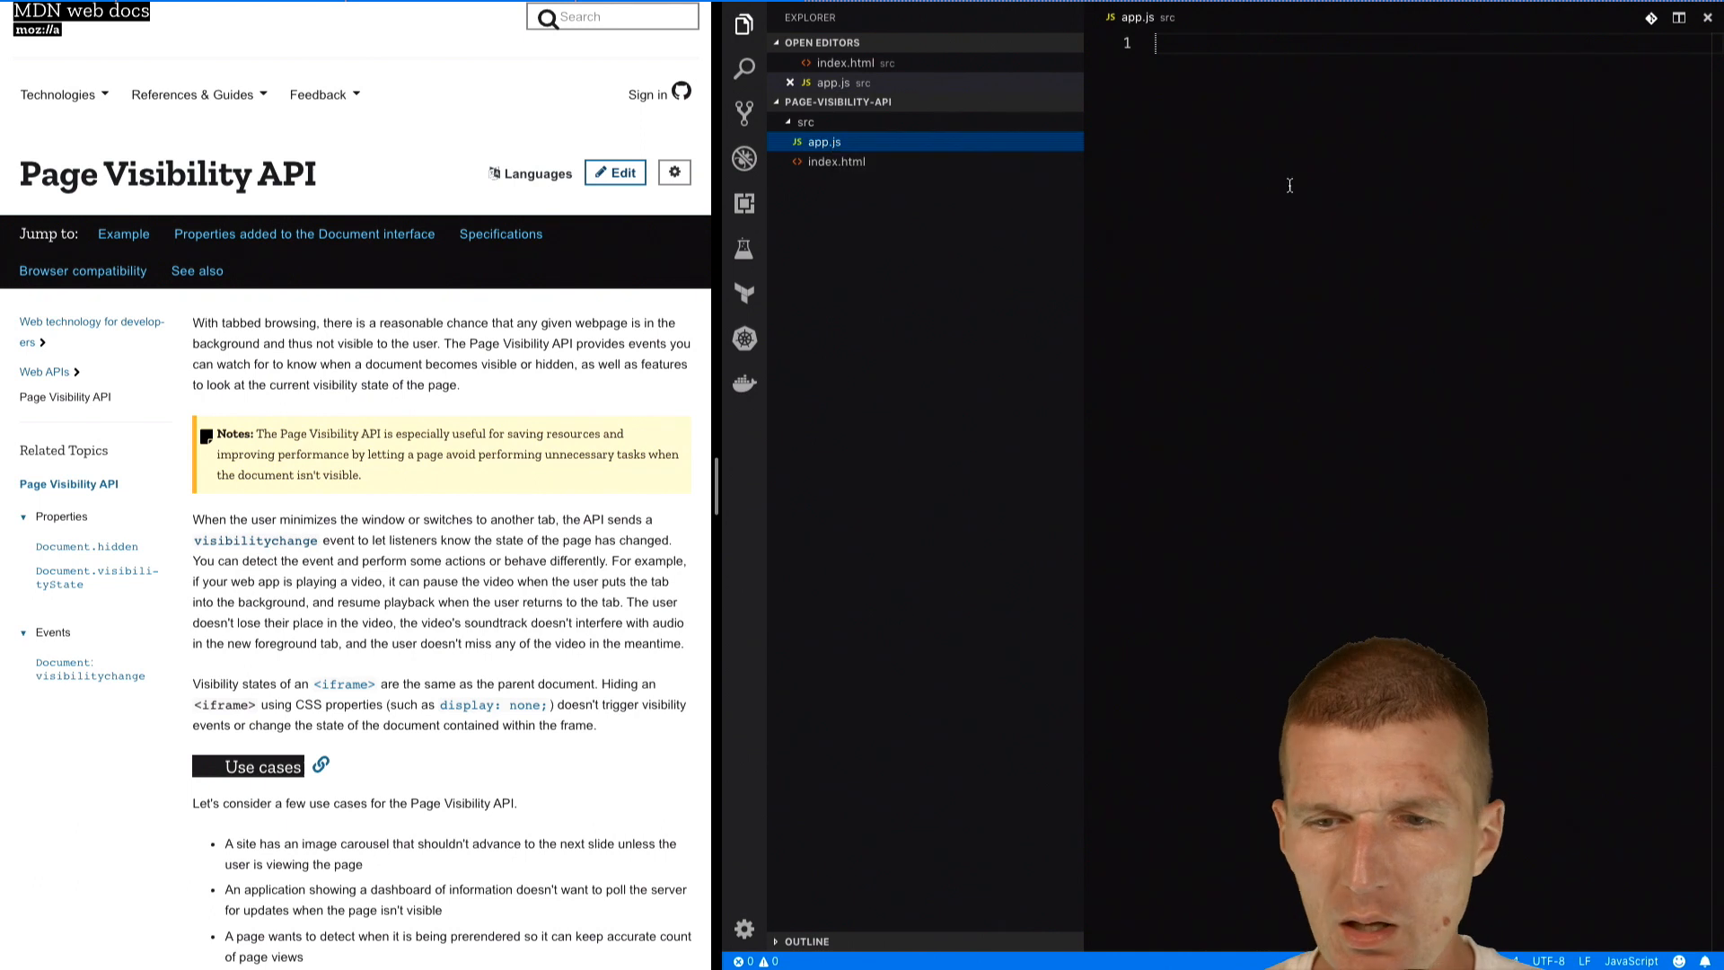
Step: Add document.addEventListener('visibilitychange', _ => { }) with the body opened onto its own line
{"action": "type", "text": "document"}
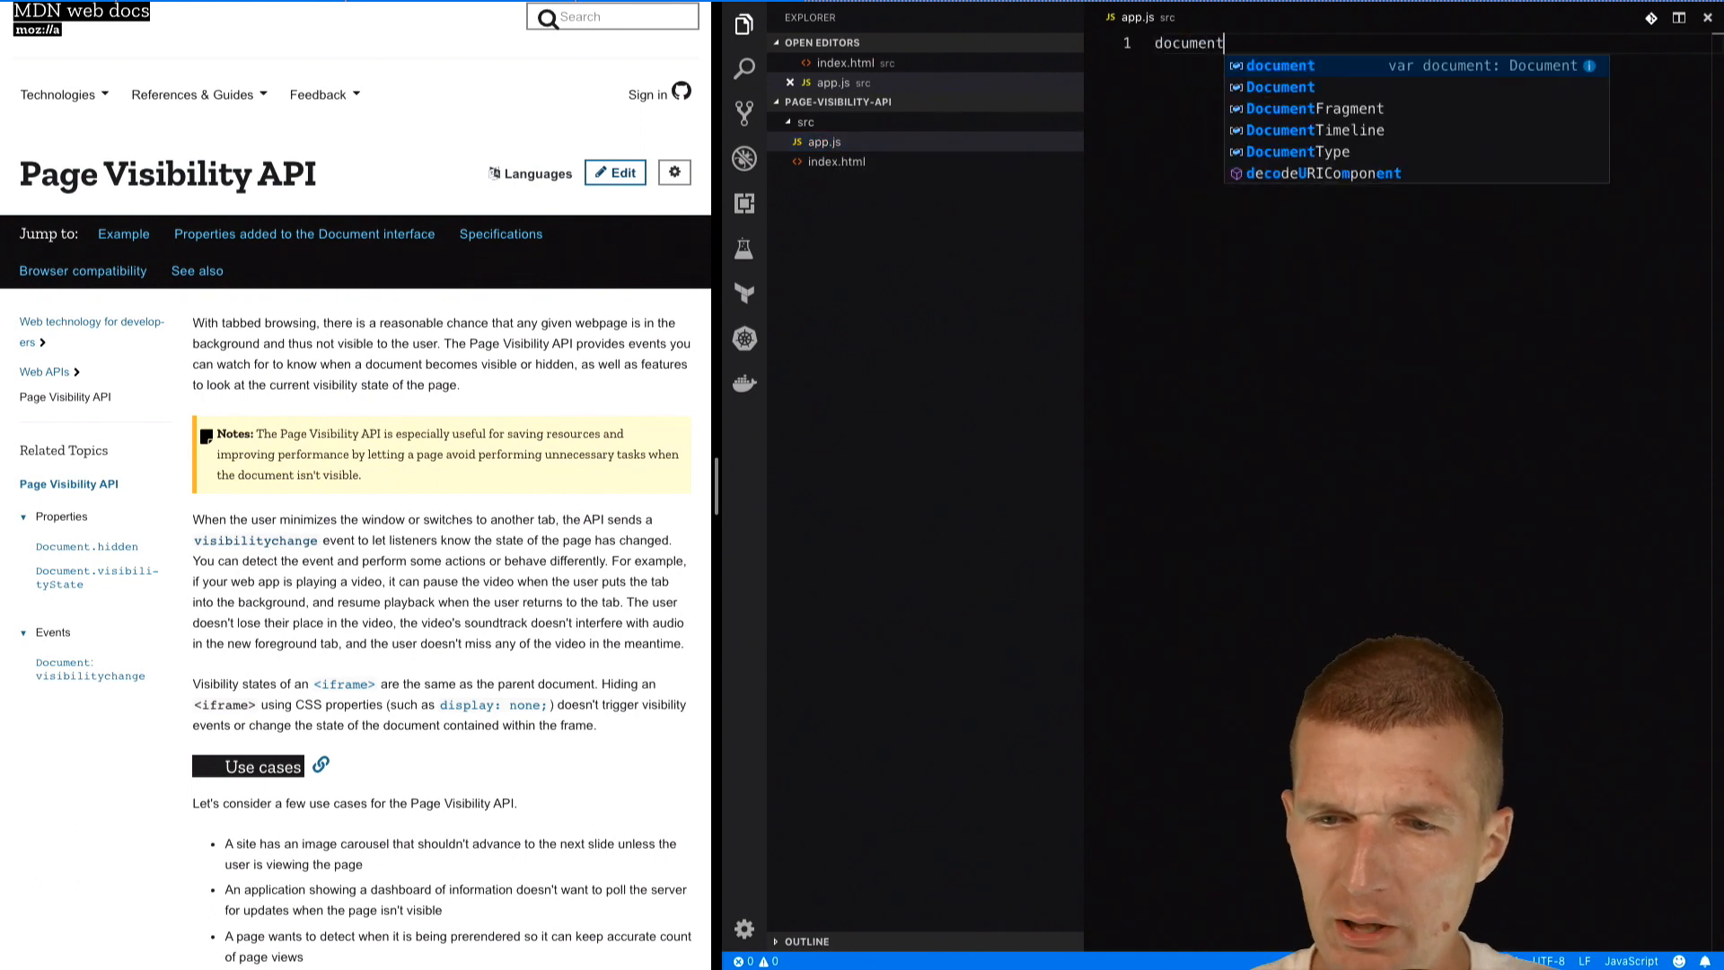
{"action": "type", "text": ".addEventListener"}
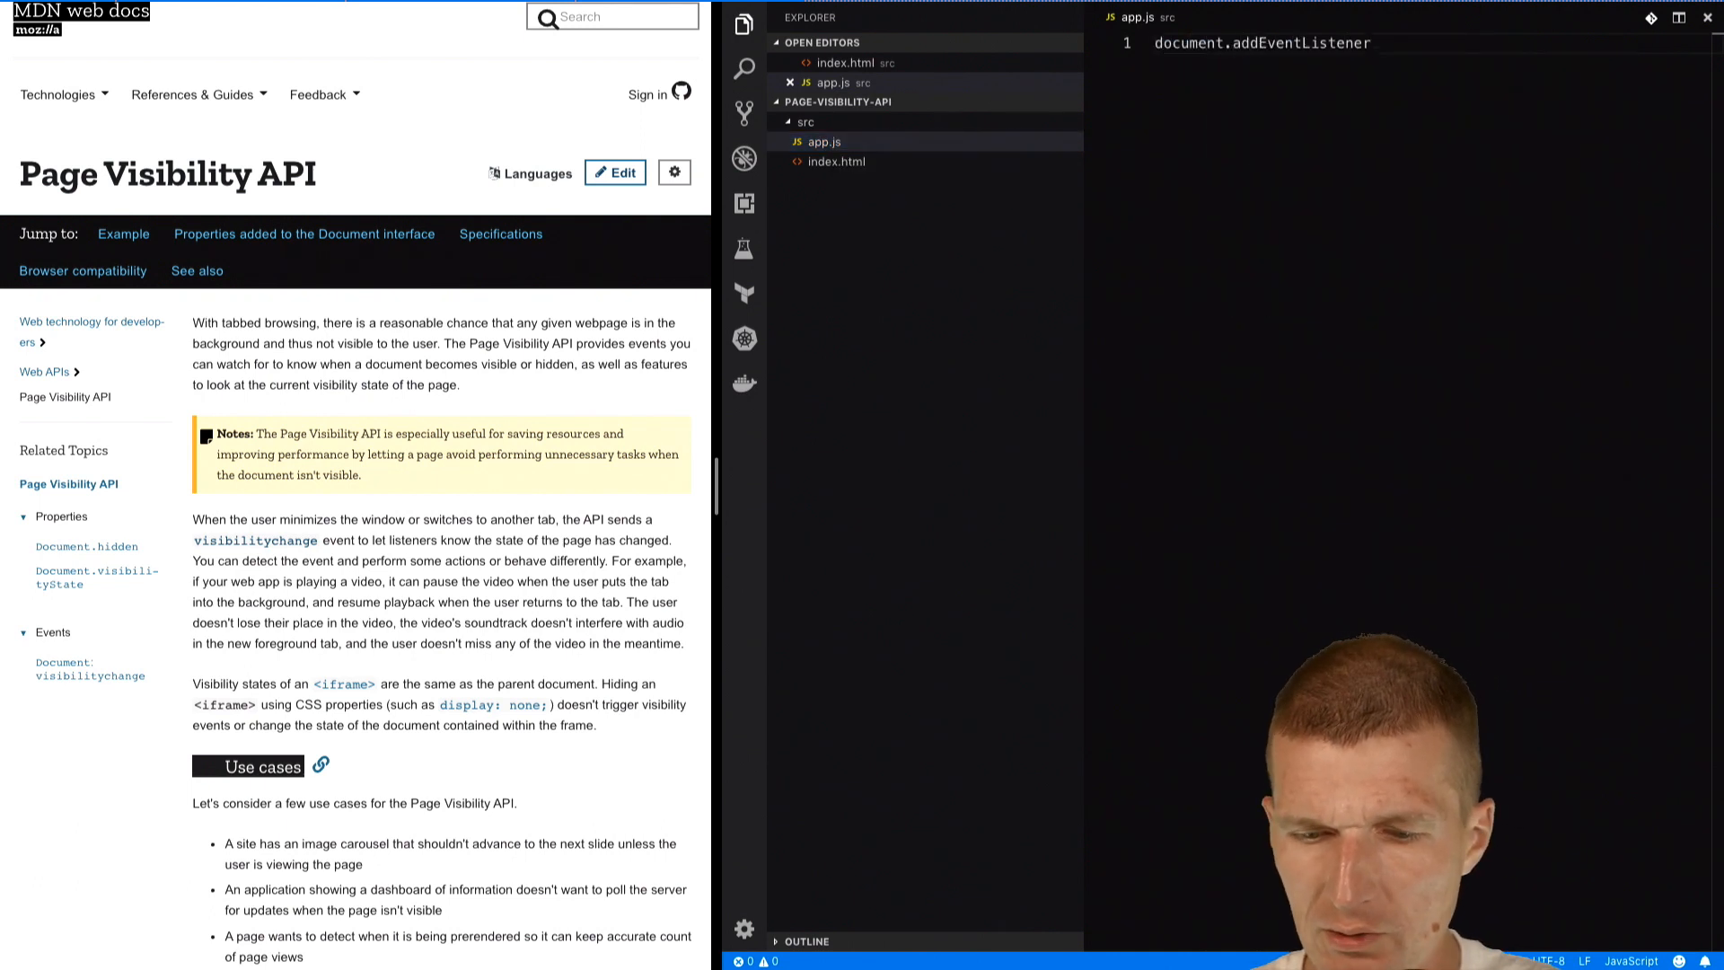
{"action": "type", "text": "('')"}
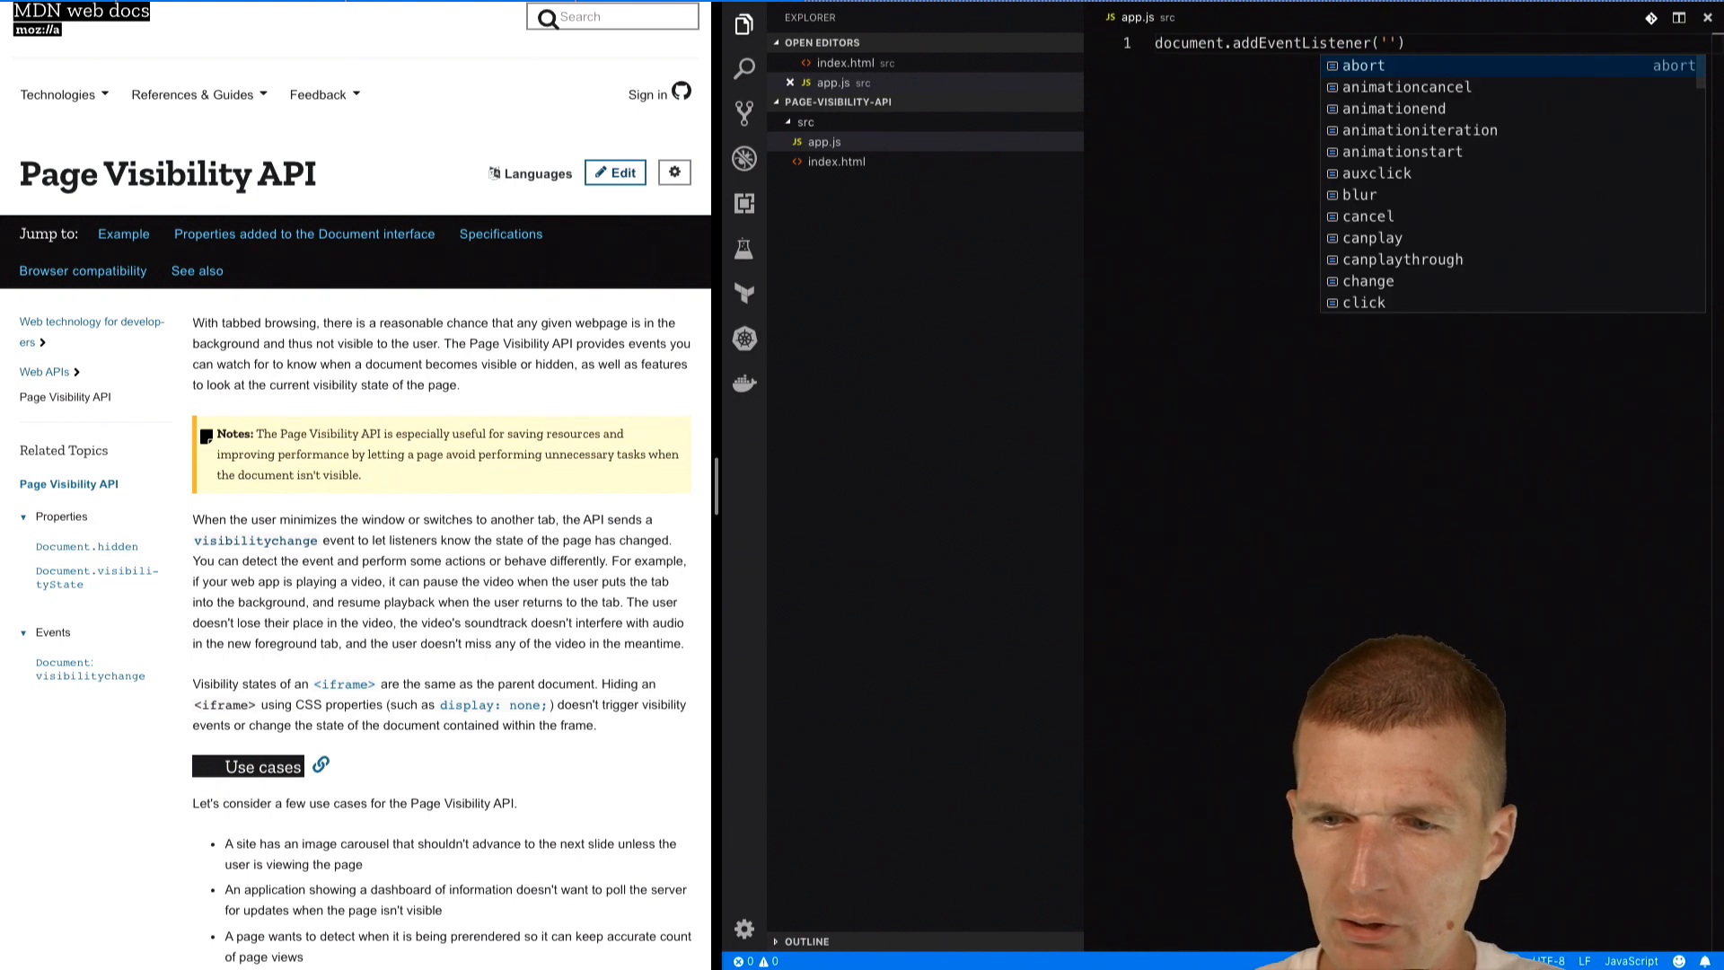
{"action": "type", "text": "visibilitychange"}
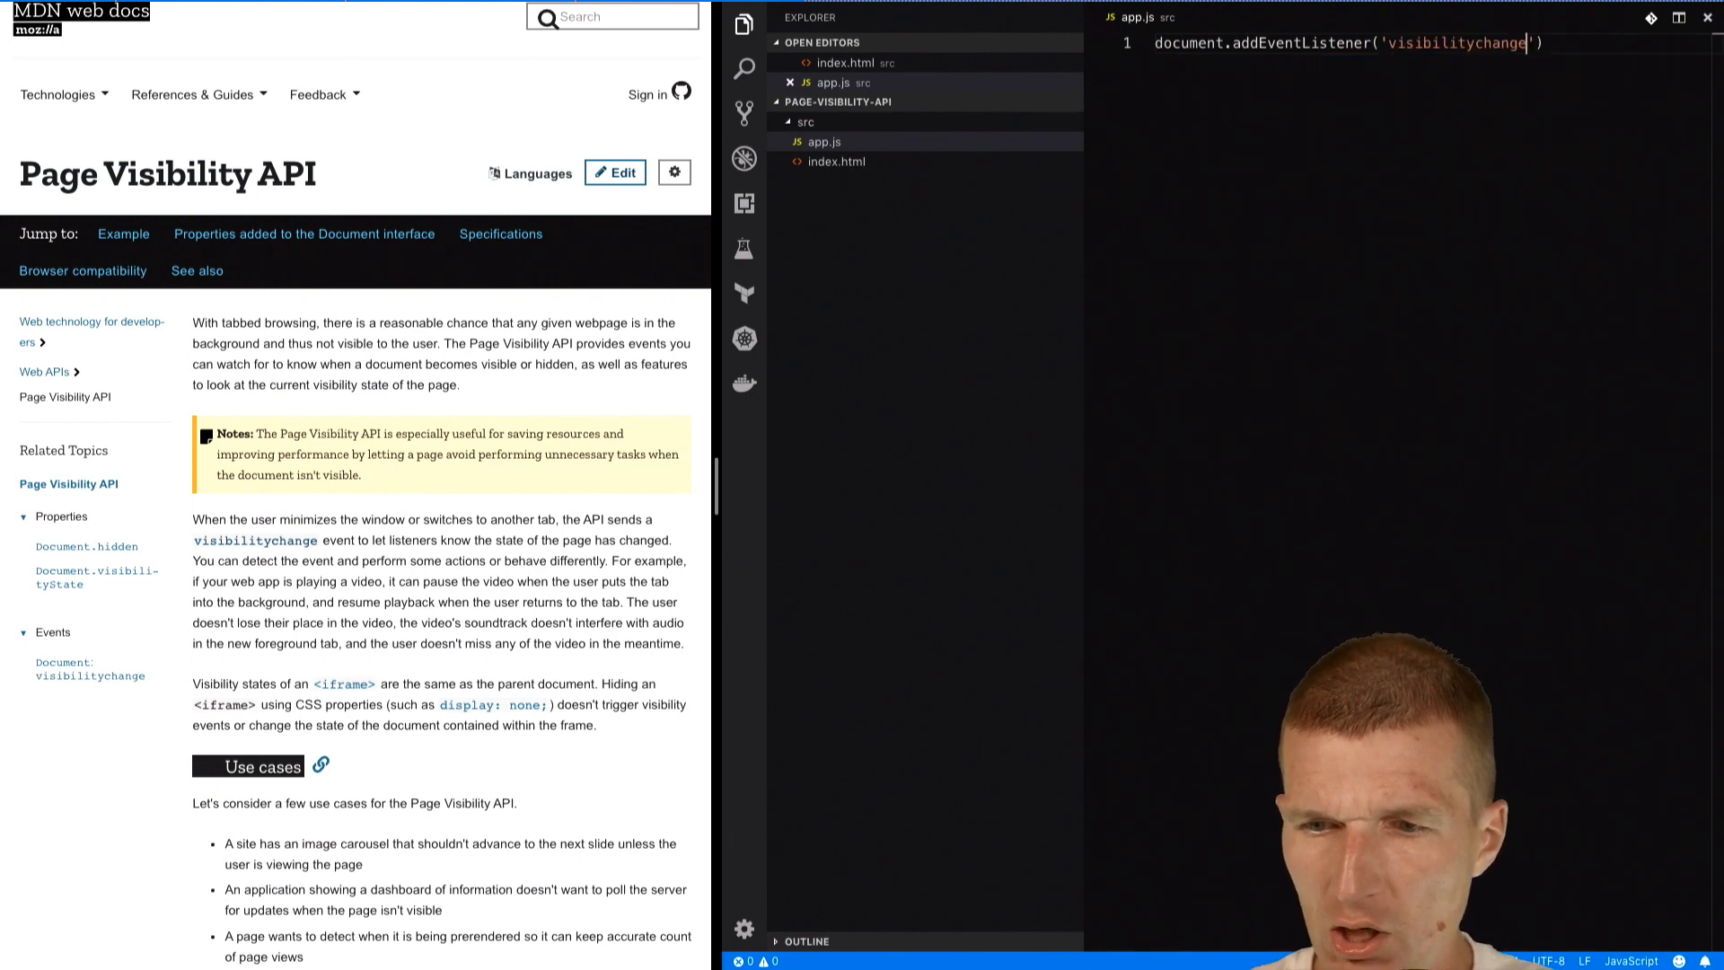
{"action": "type", "text": ","}
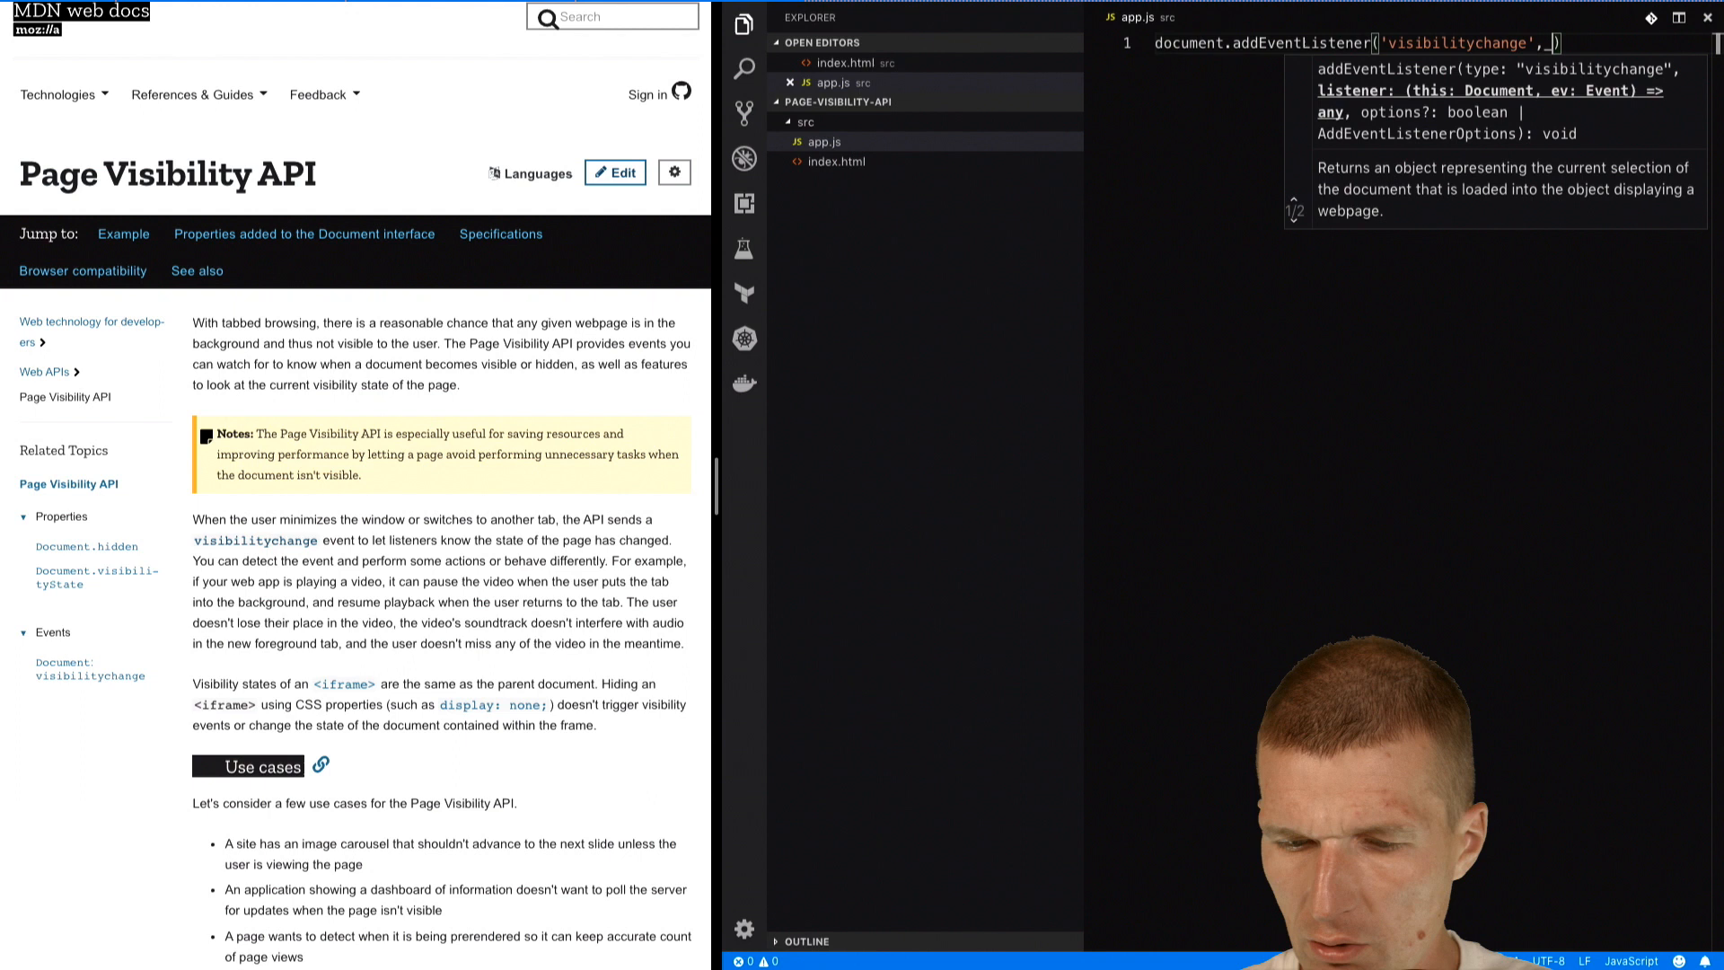
{"action": "type", "text": "=> { }"}
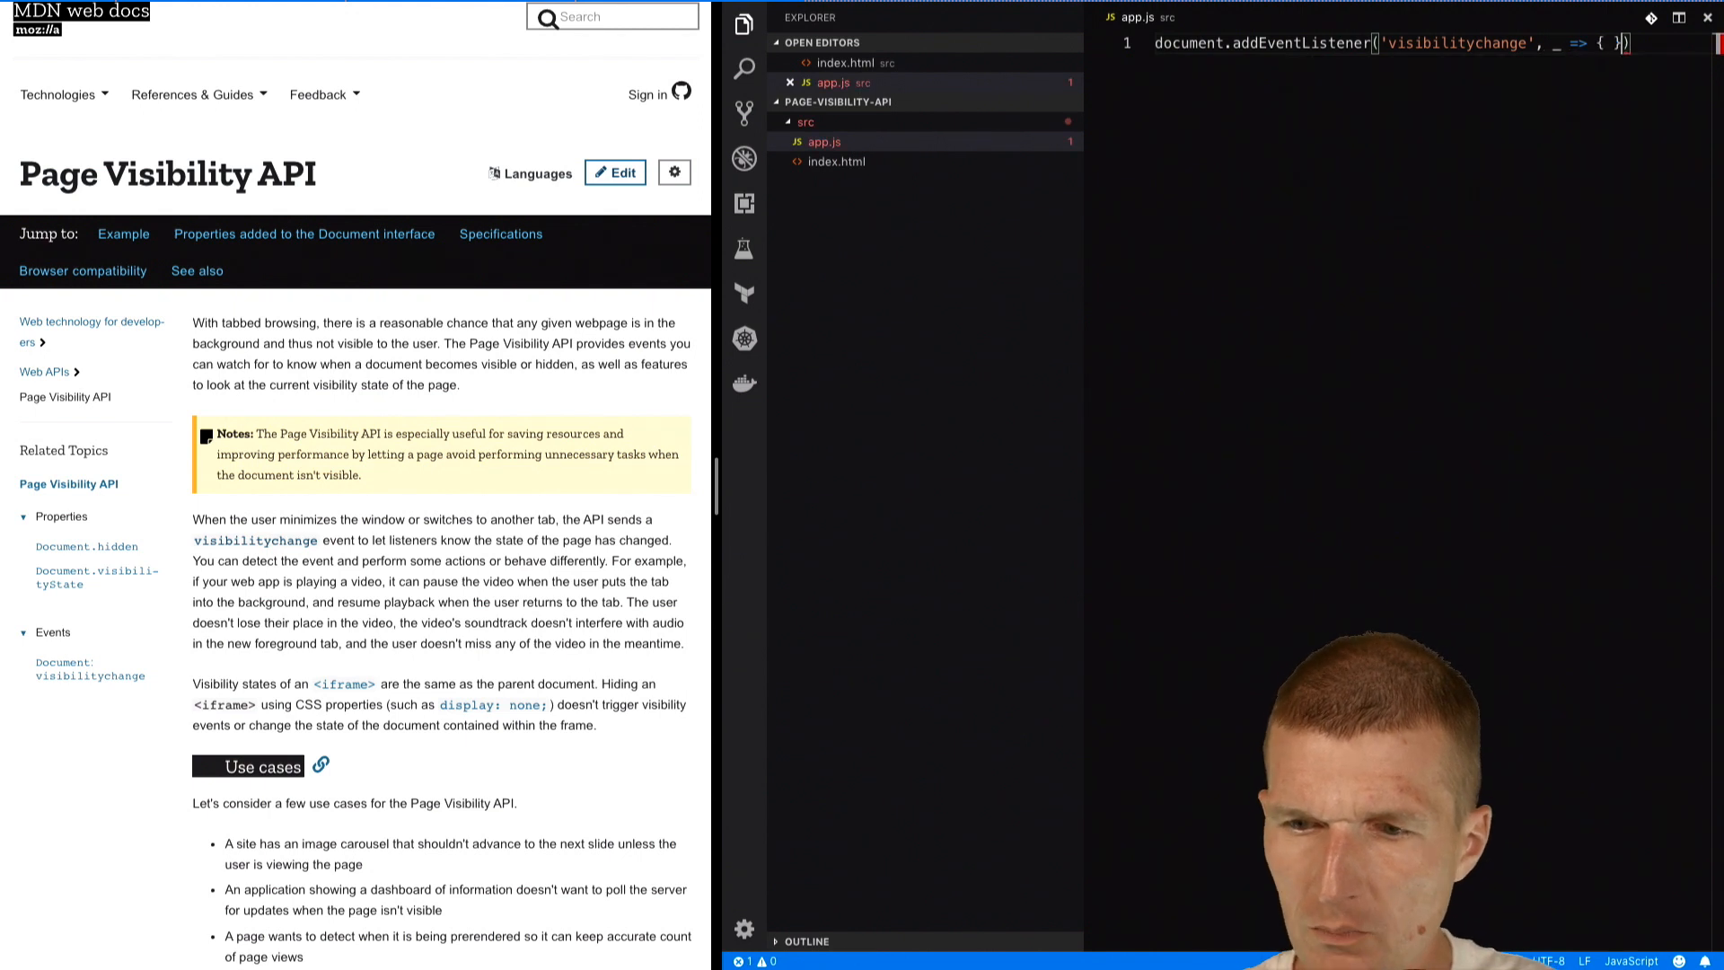
{"action": "key", "text": "Enter"}
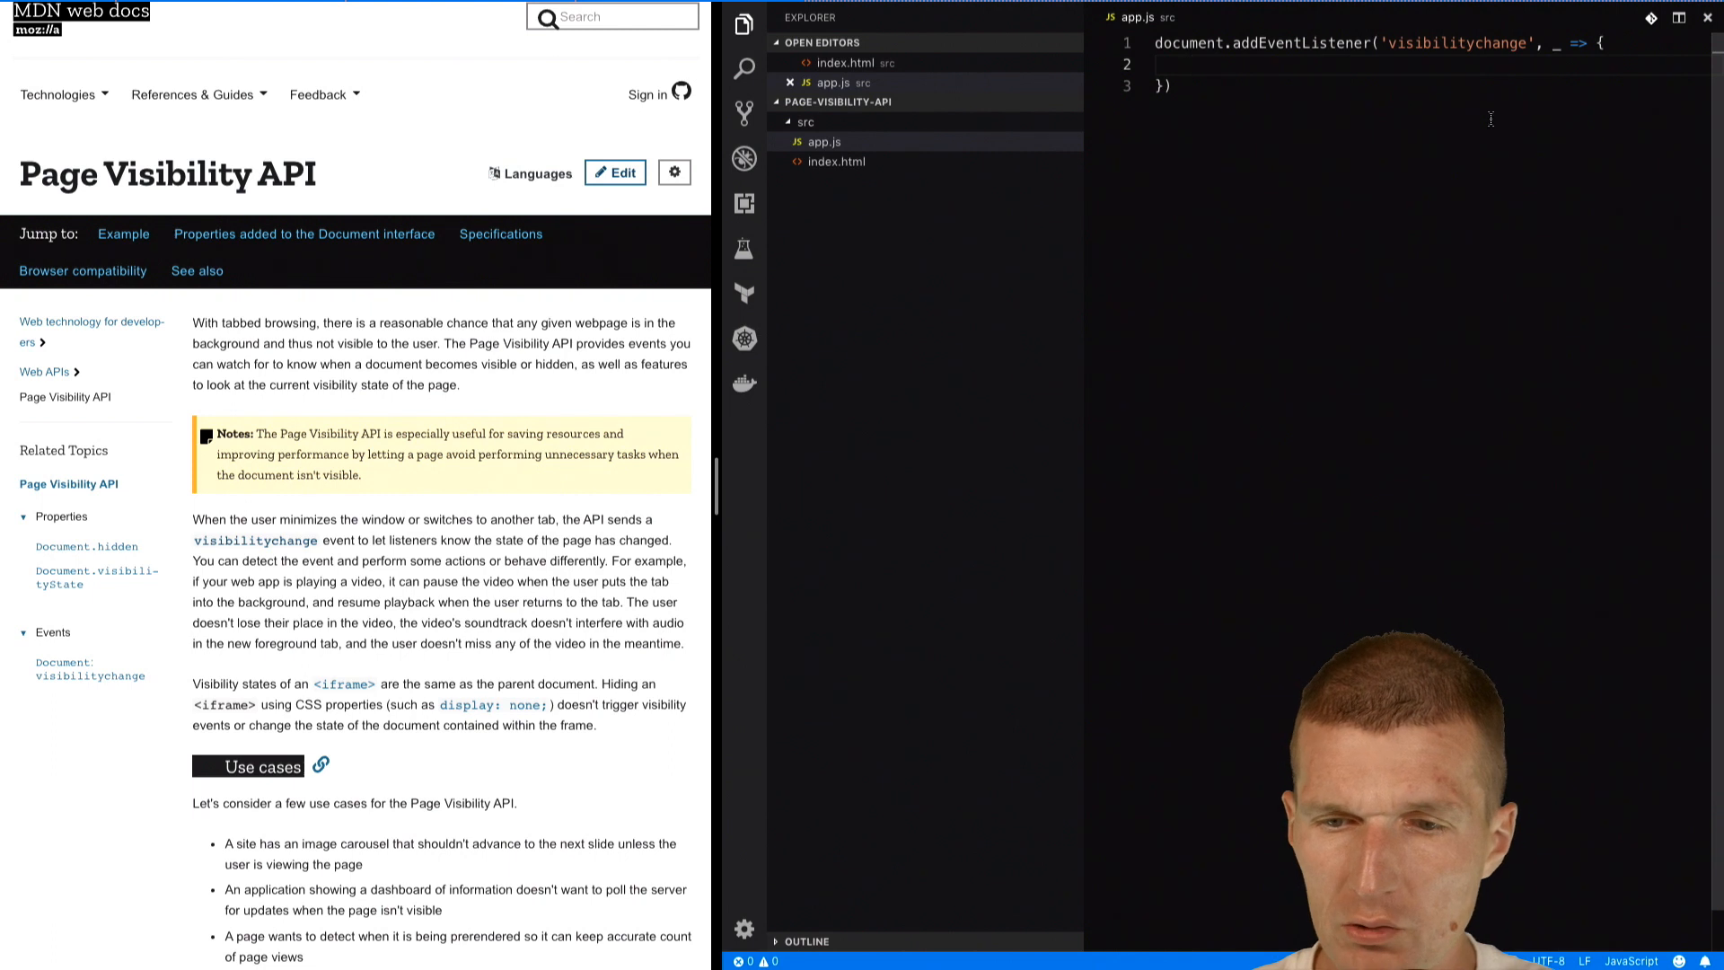
Step: Store document.visibilityState in a const state inside the listener body
{"action": "type", "text": "document.vi"}
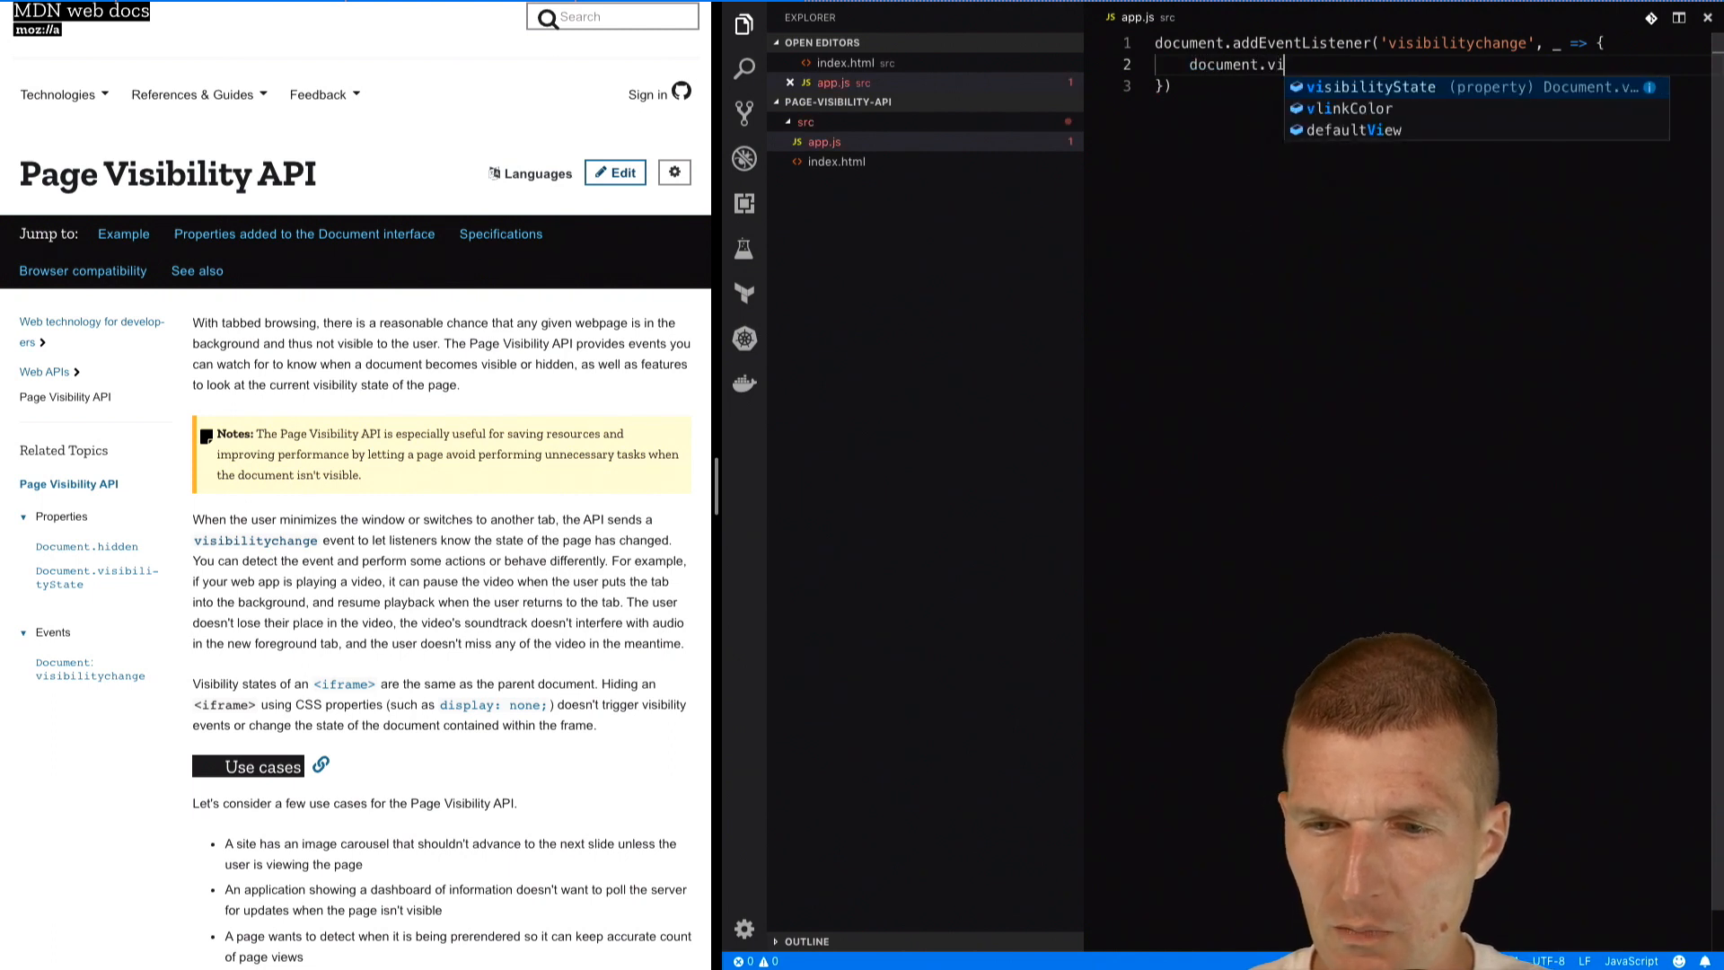
{"action": "key", "text": "Tab"}
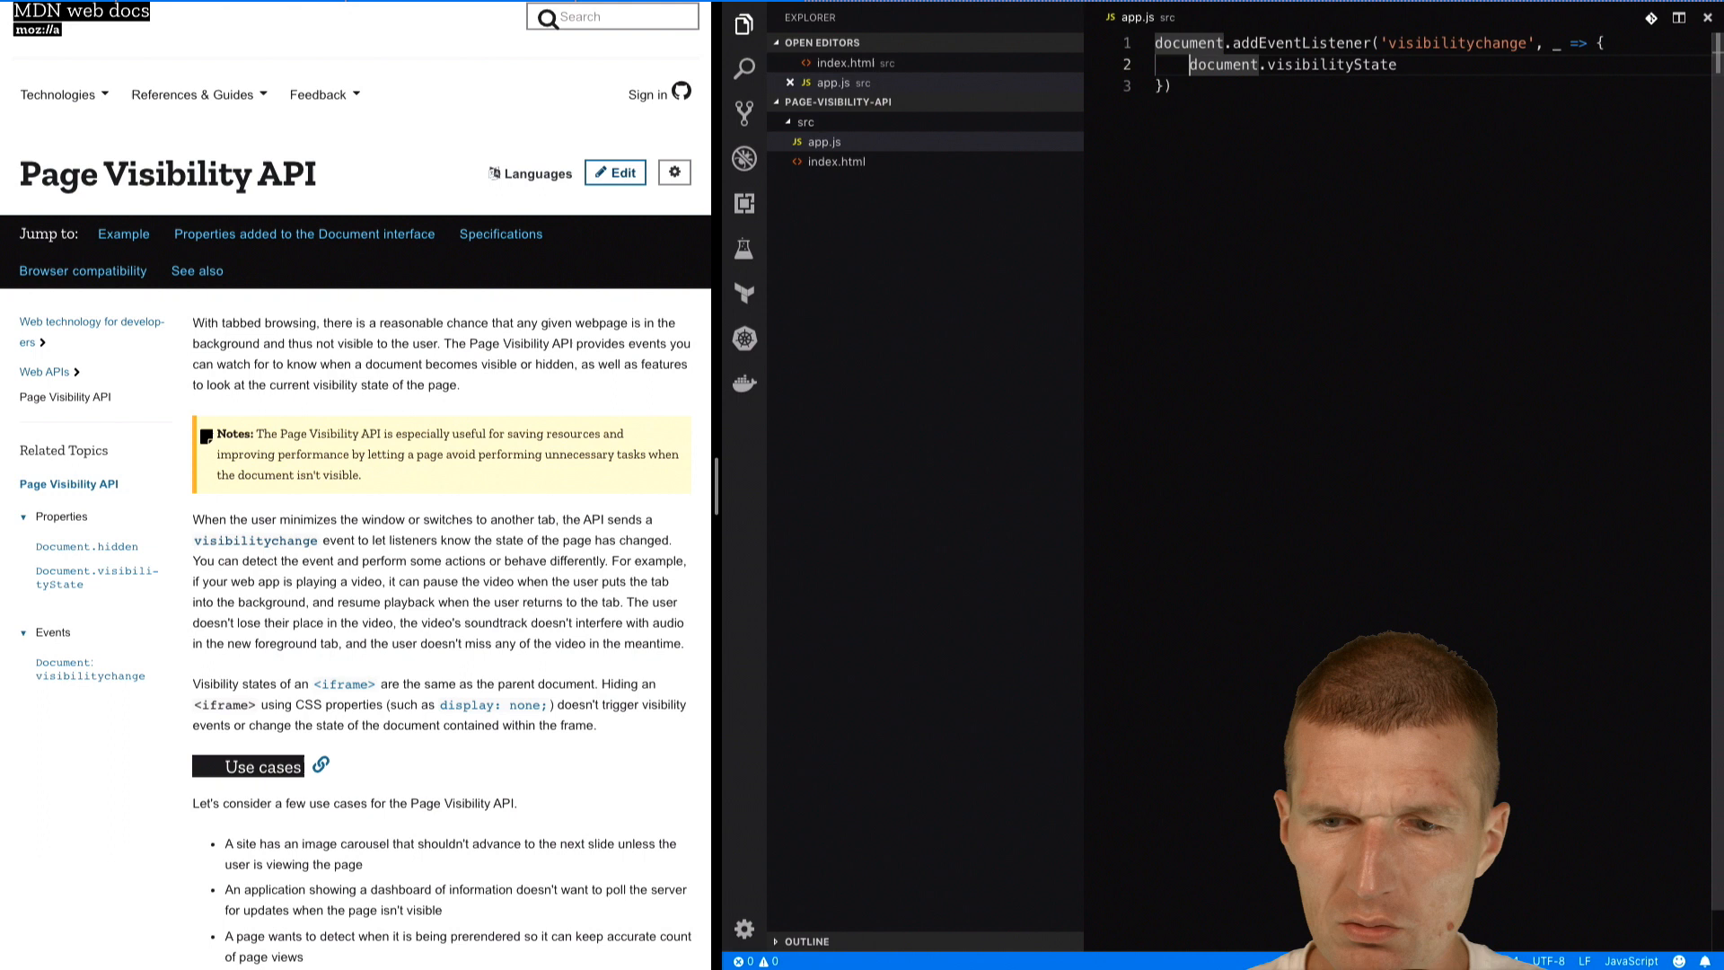
{"action": "type", "text": "const"}
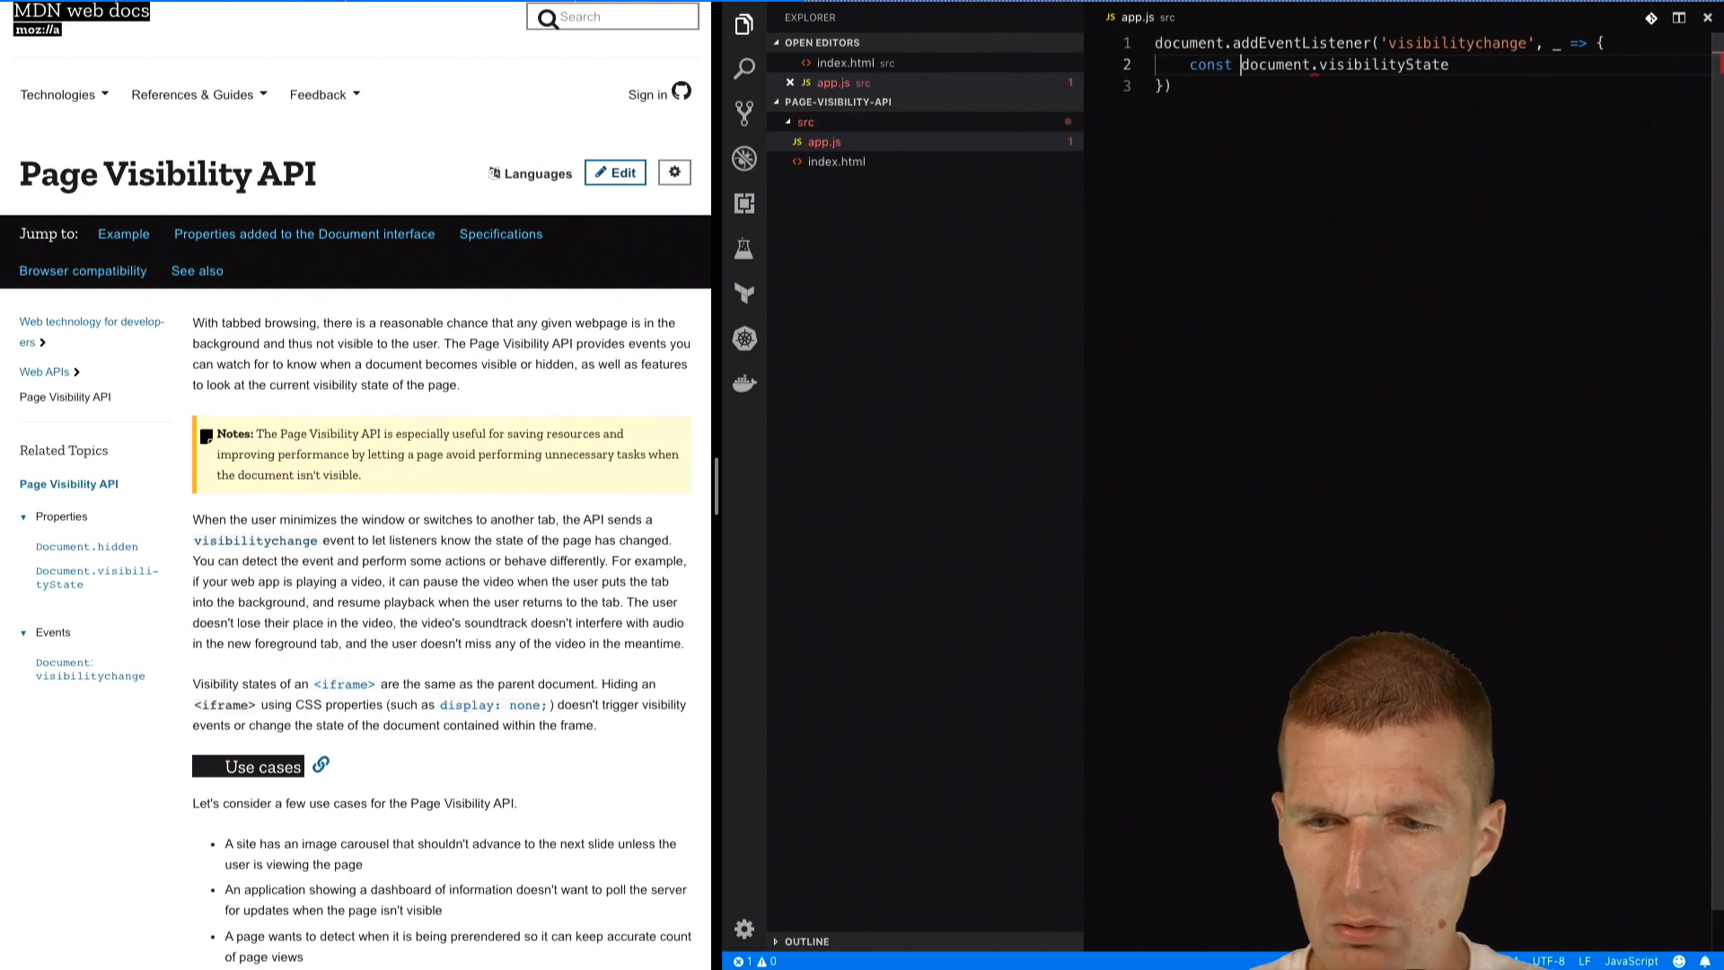
{"action": "type", "text": "state ="}
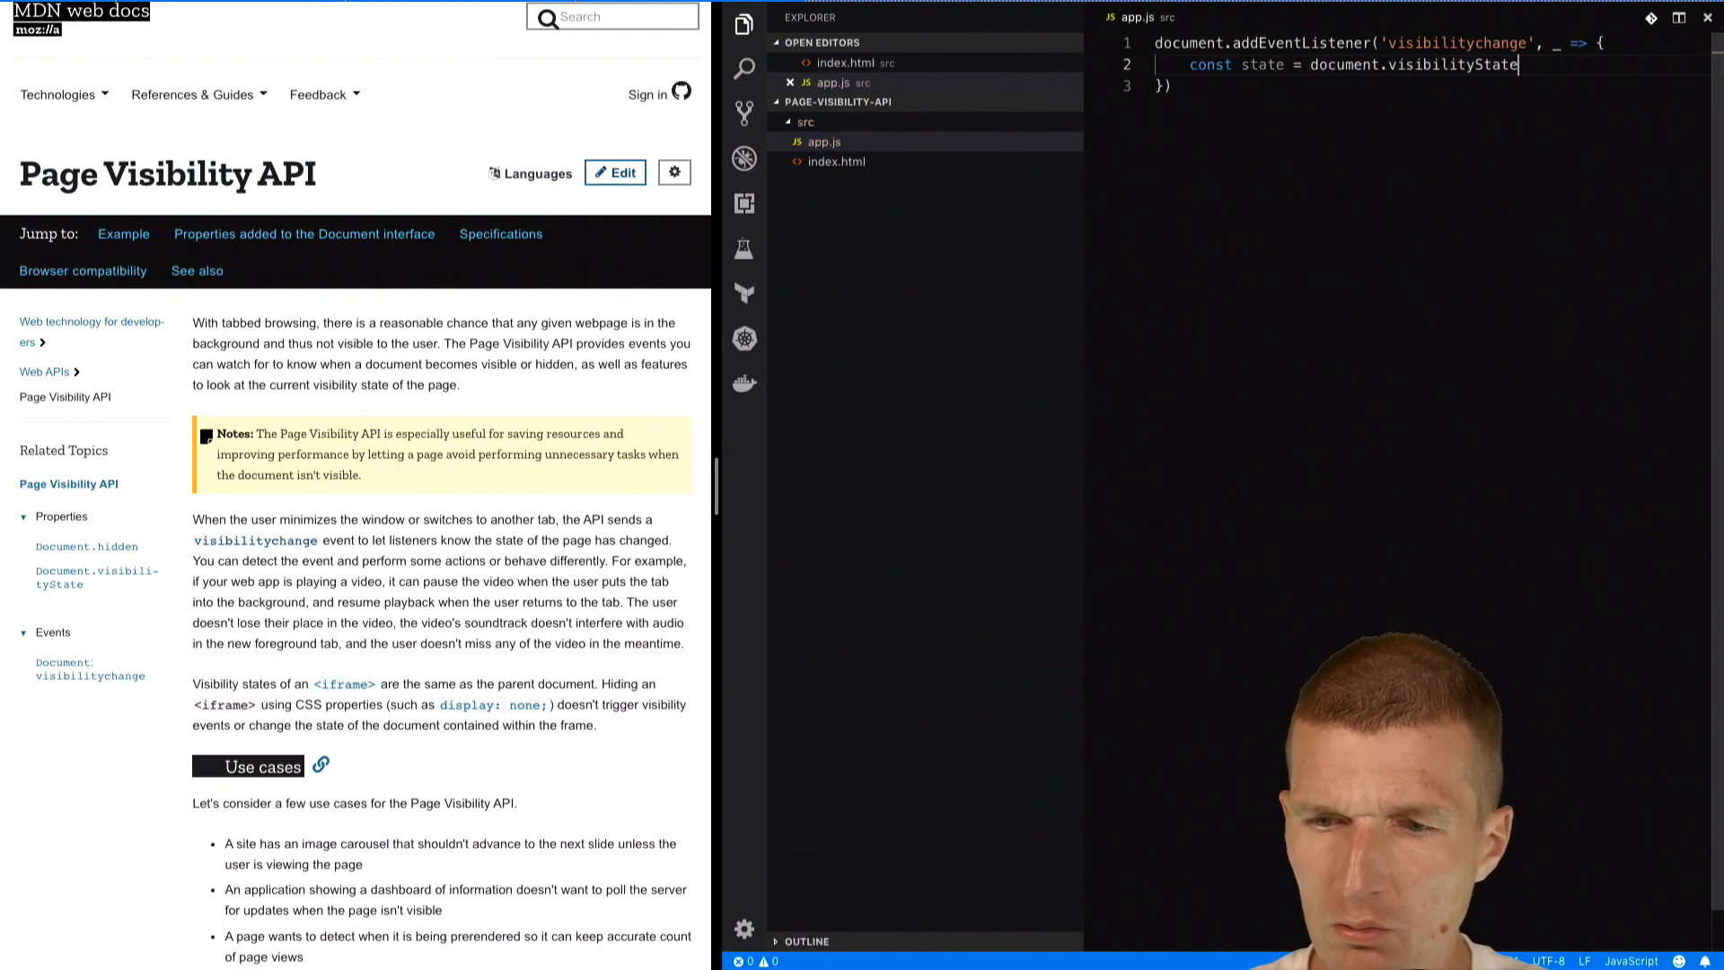
Step: Log 'document is: ' with state and switch to the running browser page to see the output
{"action": "type", "text": "console."}
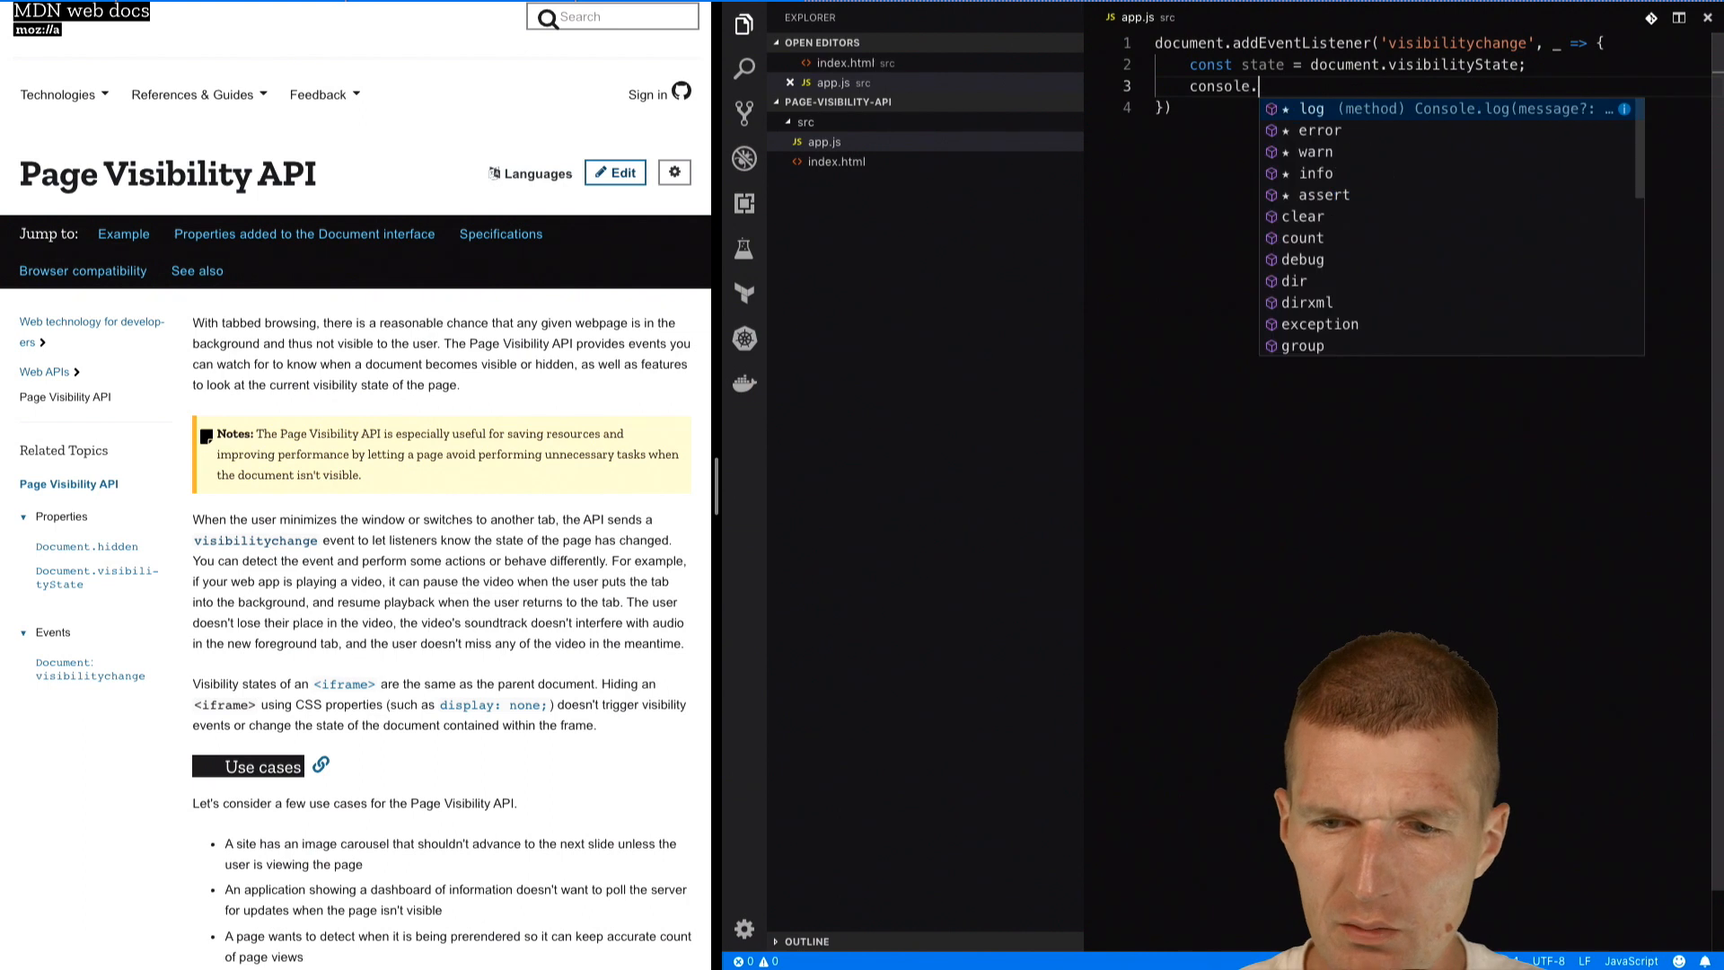
{"action": "type", "text": "log();"}
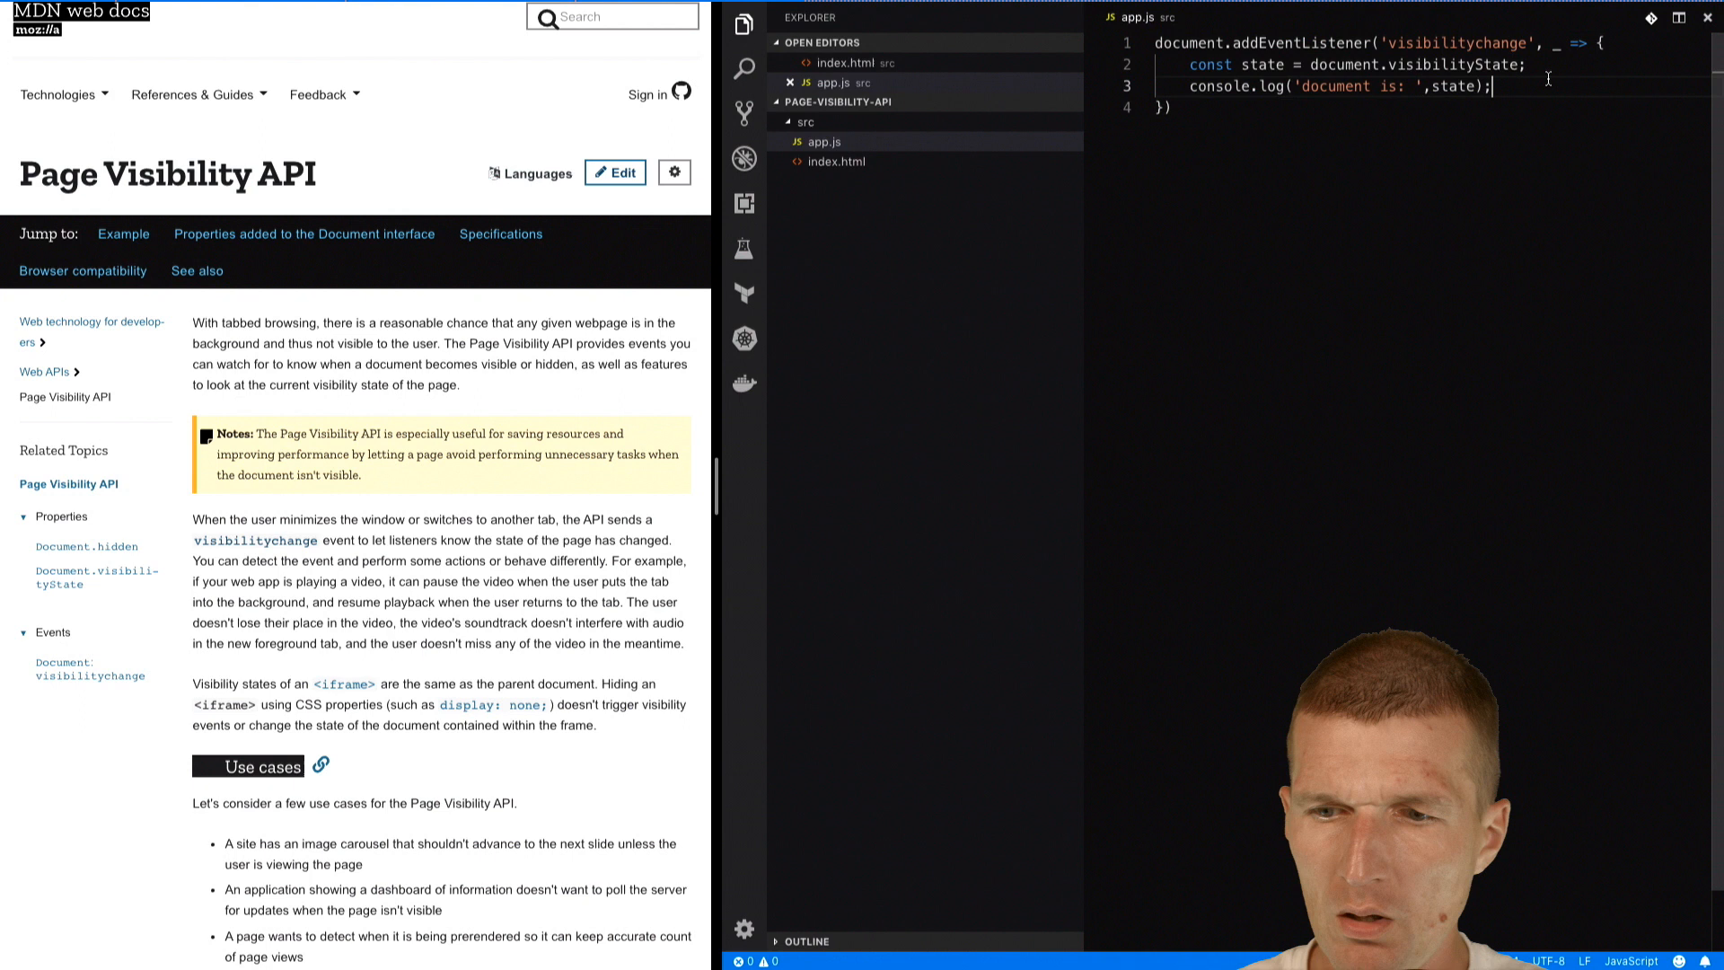
{"action": "left_click", "coordinate": [837, 161]}
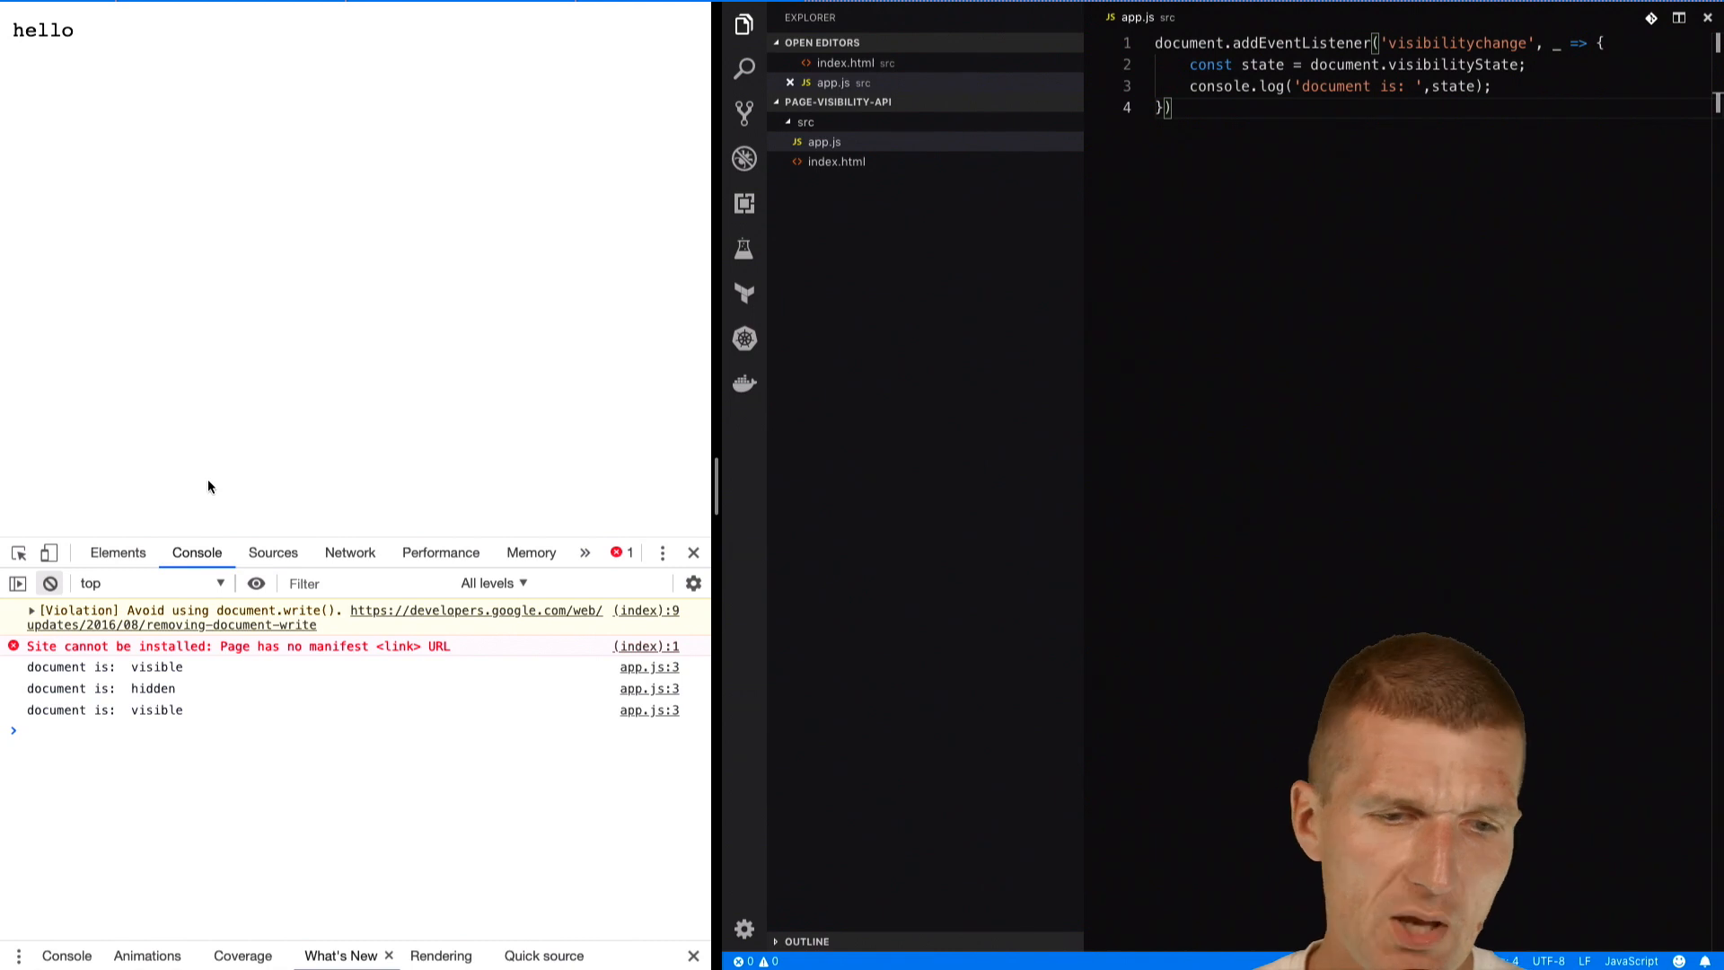
{"action": "mouse_move", "coordinate": [155, 681]}
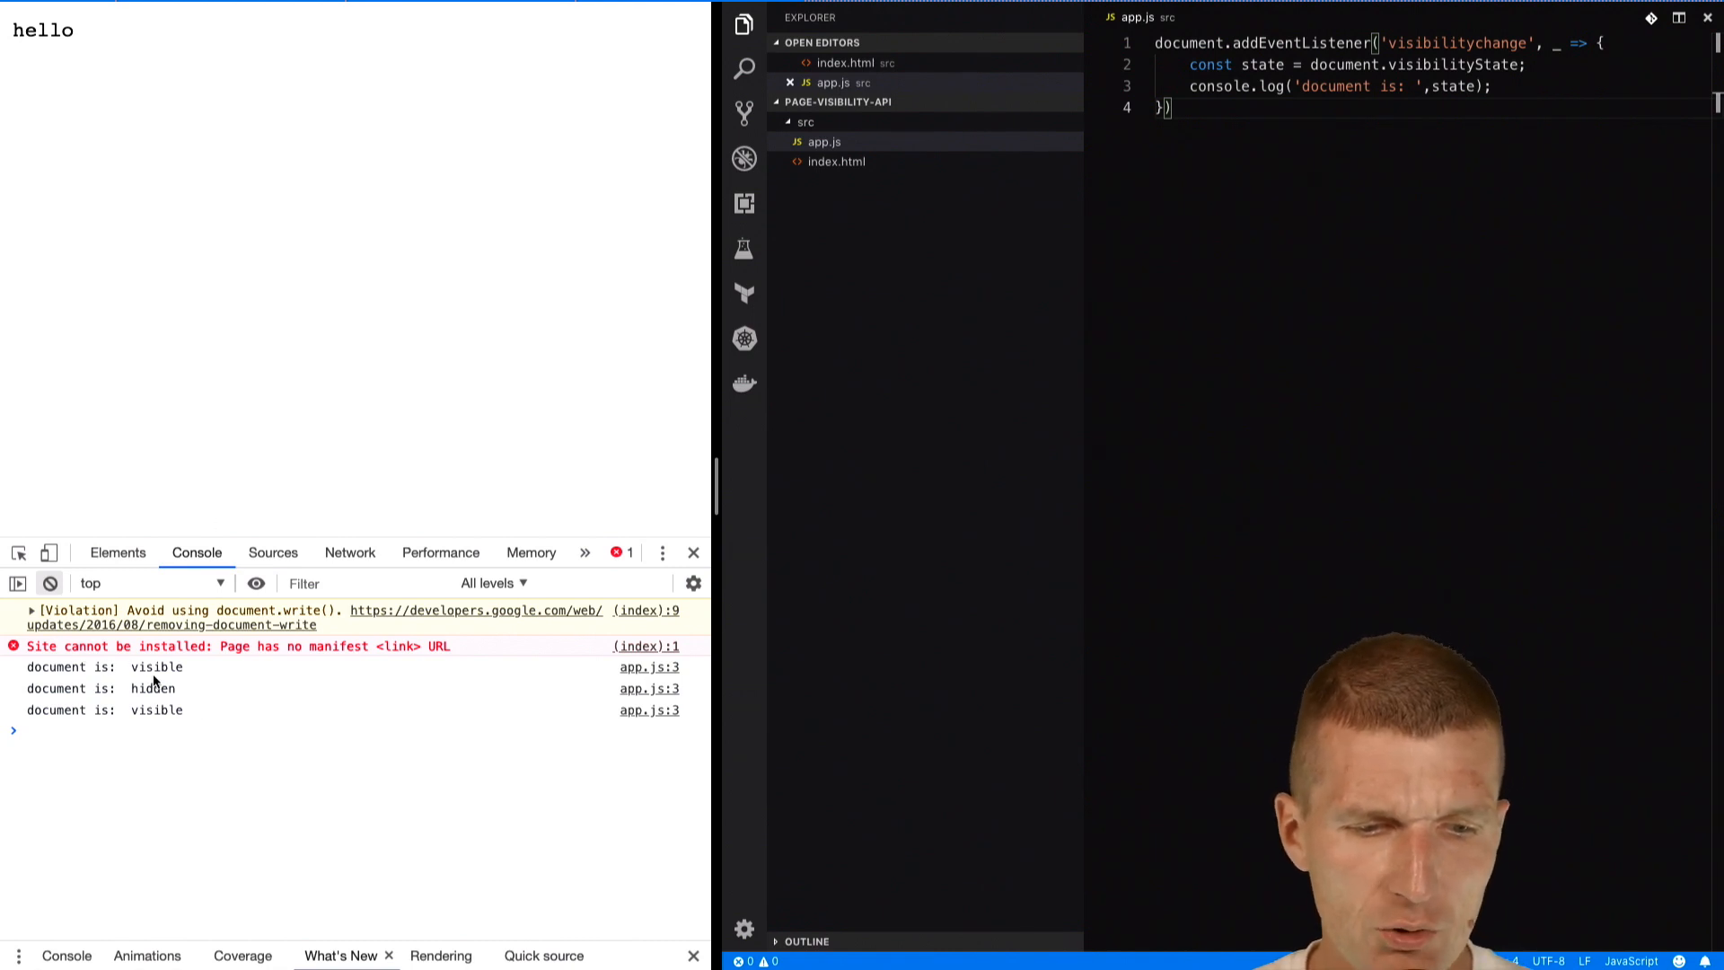